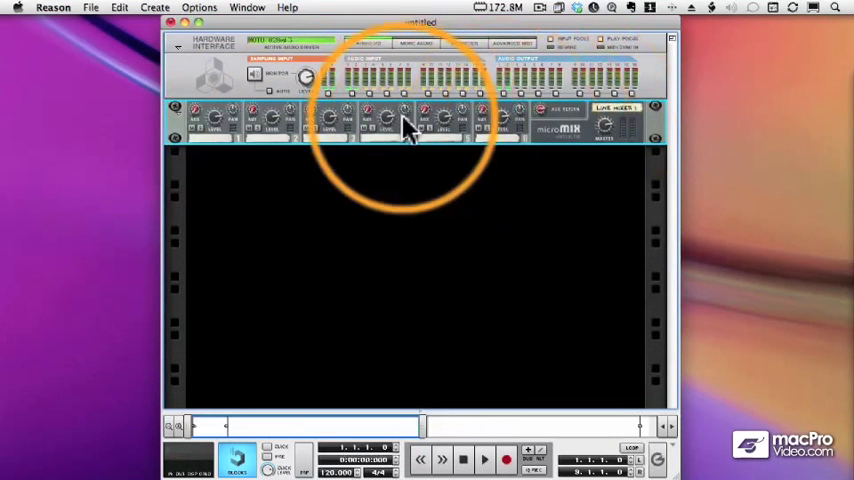
mouse_move(504, 136)
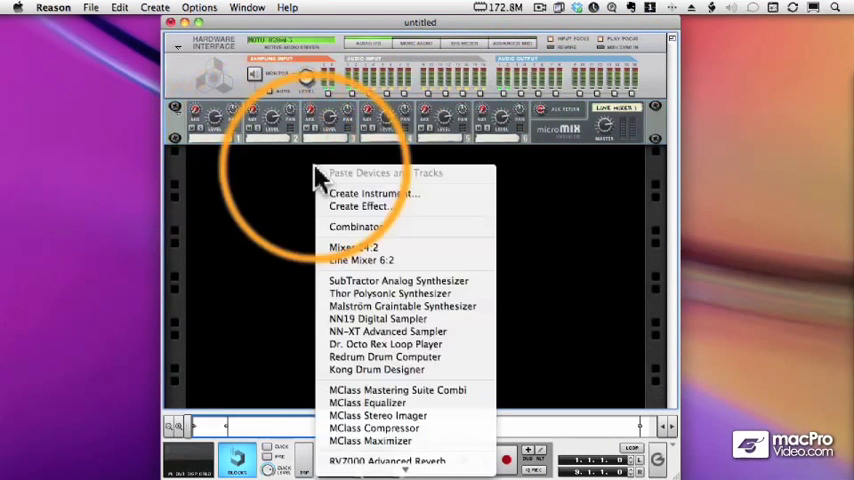
Step: Add a SubTractor synthesizer and load the Search Bass patch from the Bass folder
left_click(398, 280)
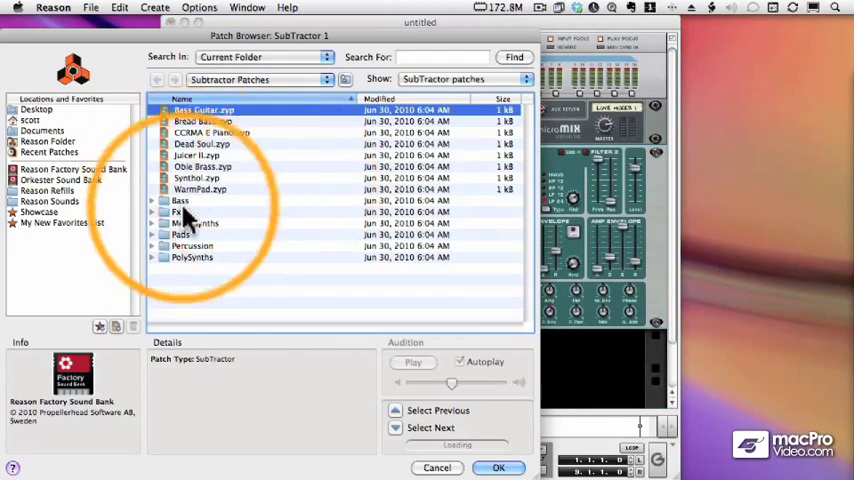
double_click(180, 200)
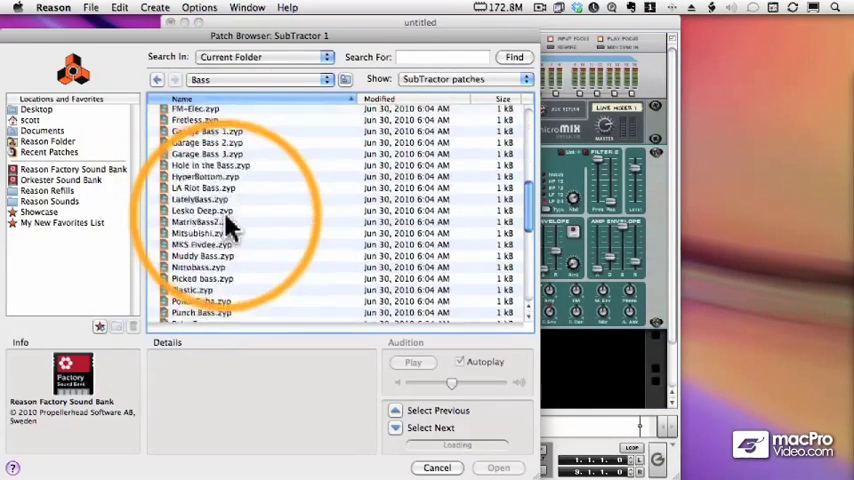
scroll("down", 3)
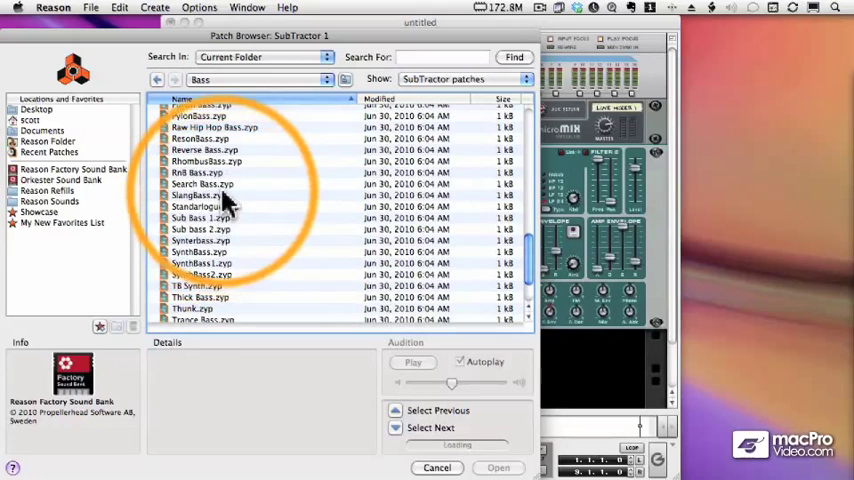
left_click(202, 184)
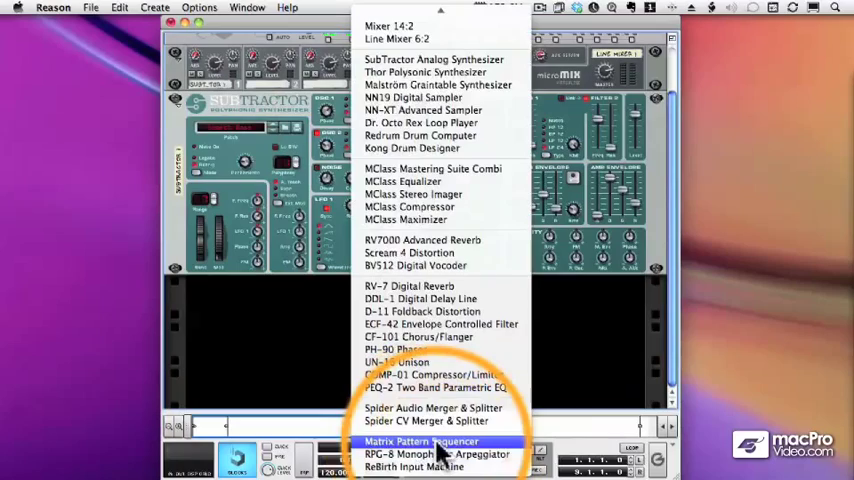
Step: Add a Matrix Pattern Sequencer beneath the SubTractor and shift its whole pattern up
left_click(420, 440)
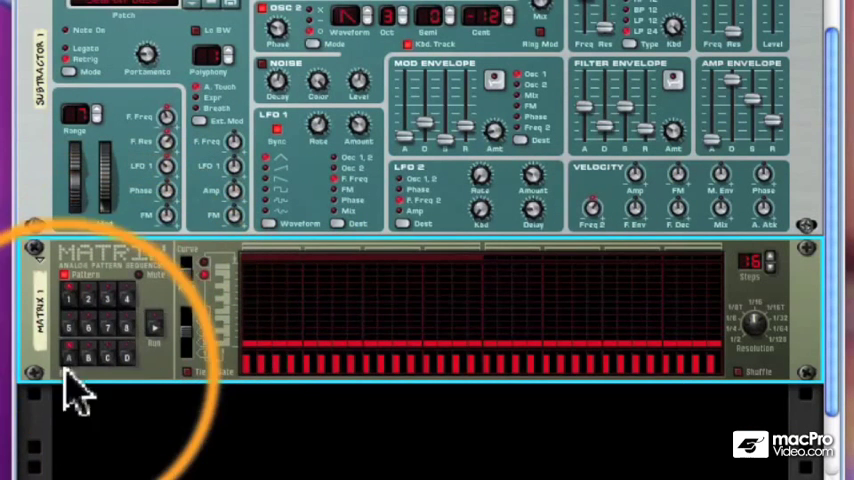
mouse_move(136, 340)
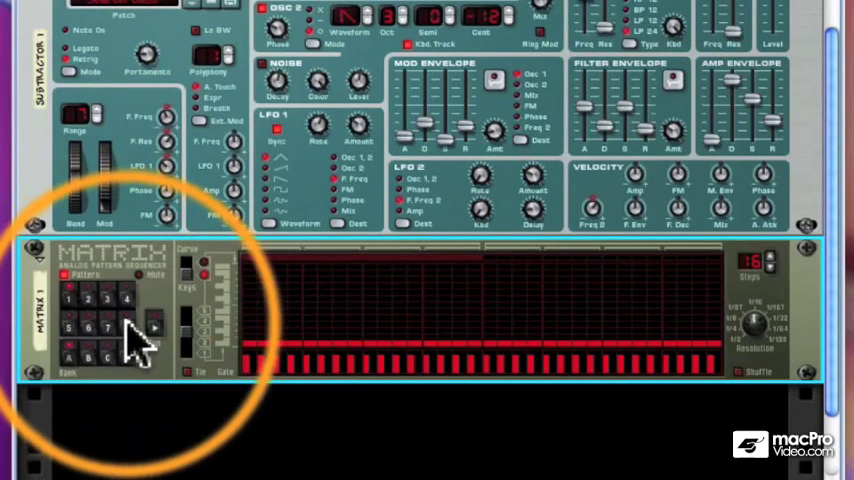
mouse_move(136, 344)
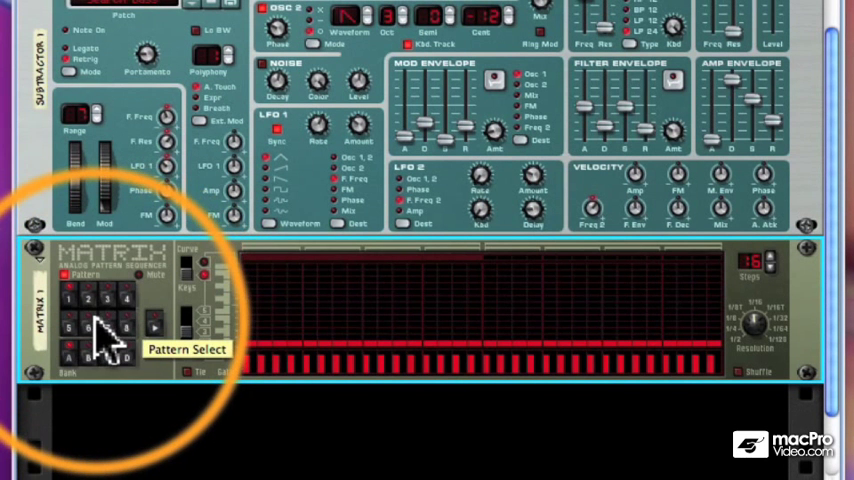
mouse_move(110, 276)
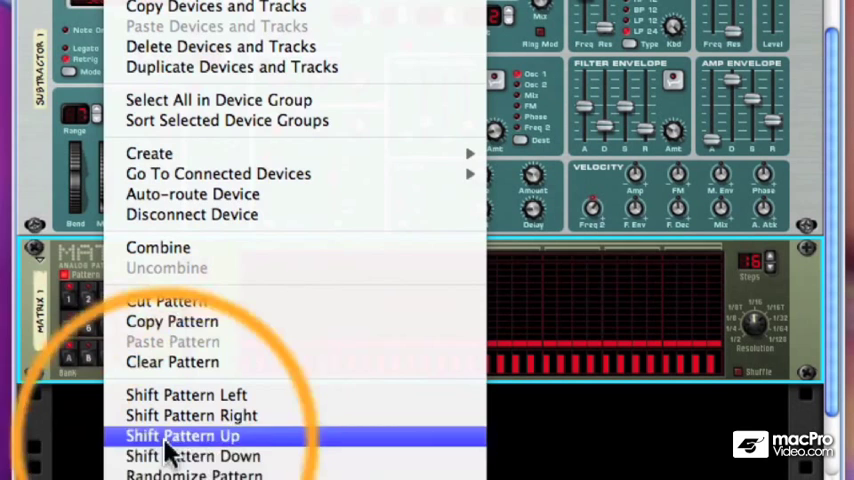
left_click(184, 436)
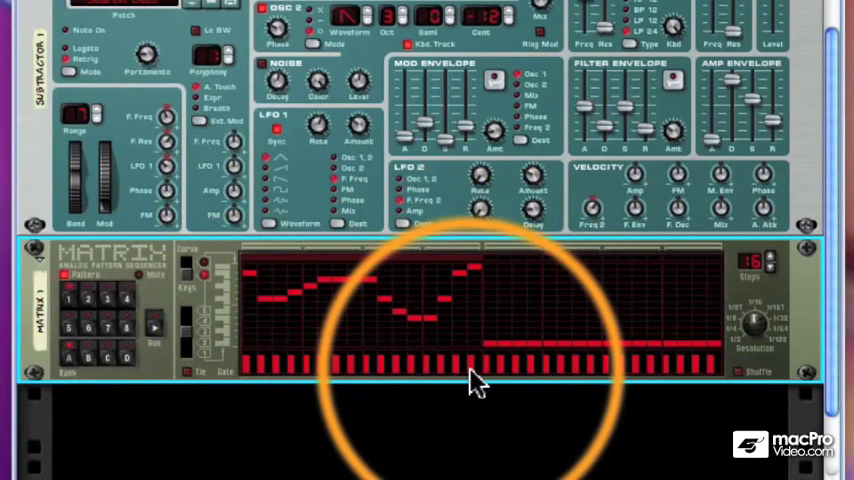
mouse_move(268, 384)
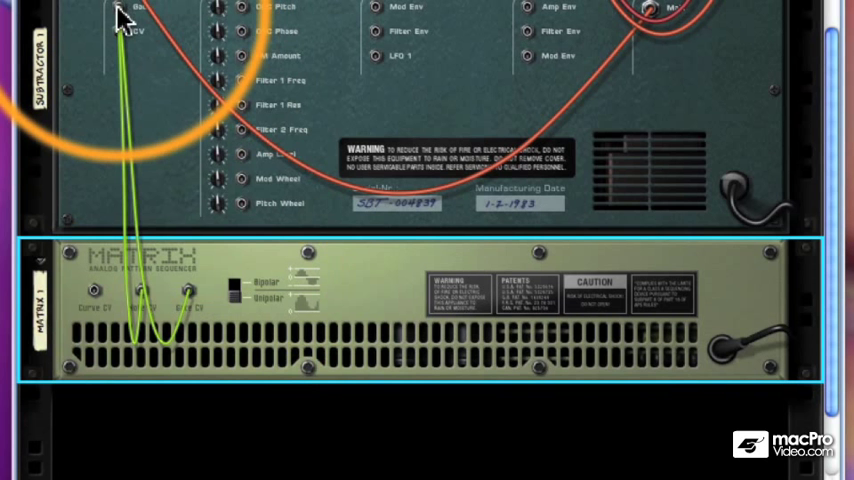
mouse_move(120, 18)
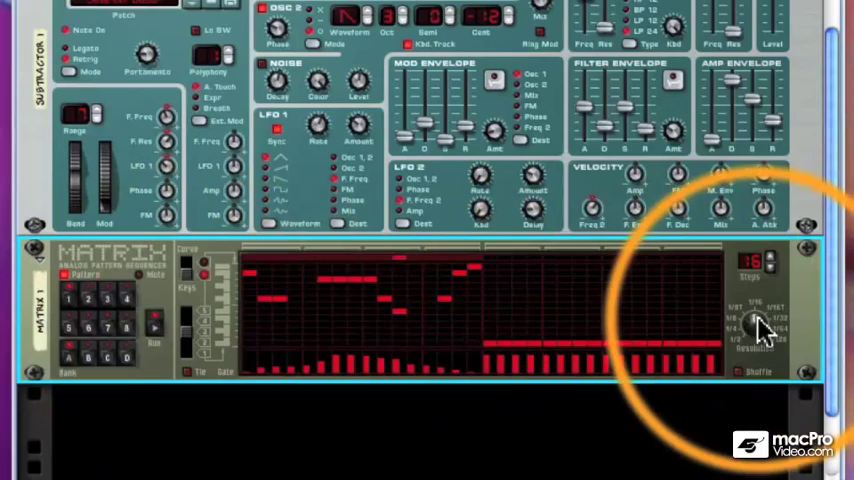
mouse_move(758, 336)
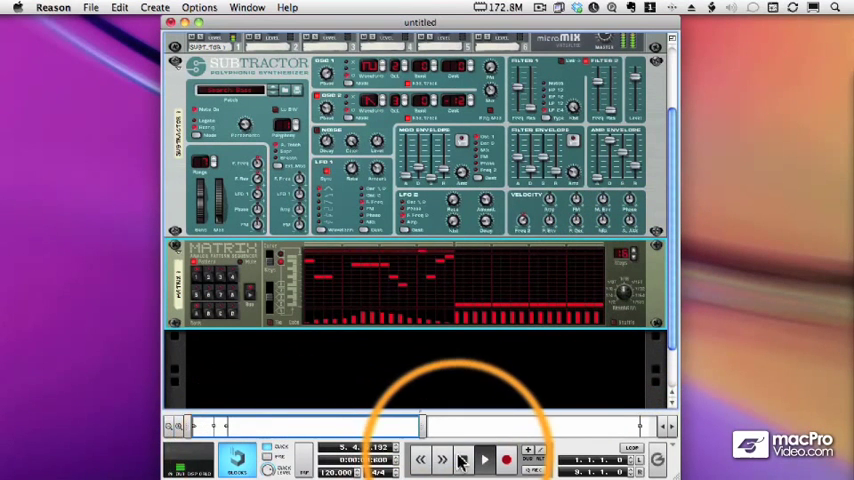
Step: Start transport playback and reshape a step's gate level for varied velocity
left_click(484, 460)
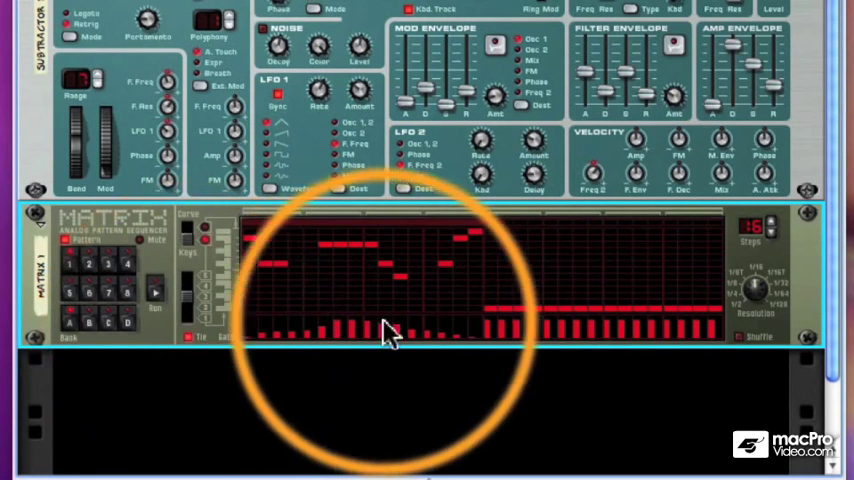
left_click(352, 338)
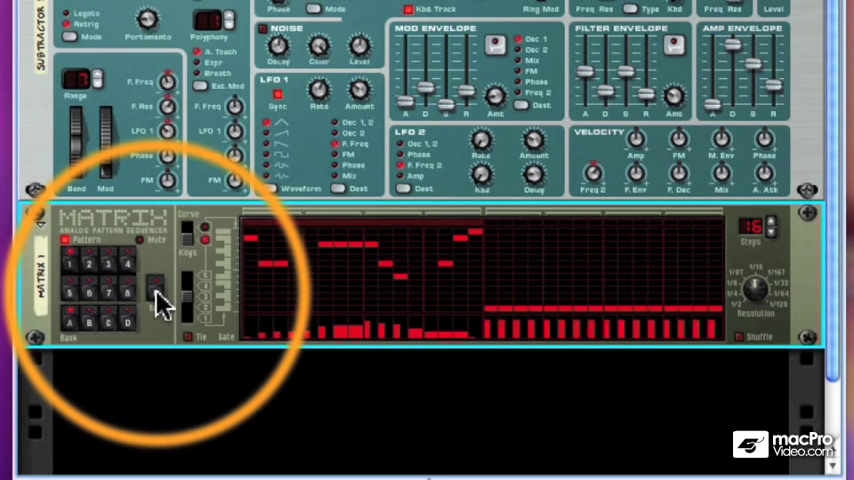
mouse_move(190, 236)
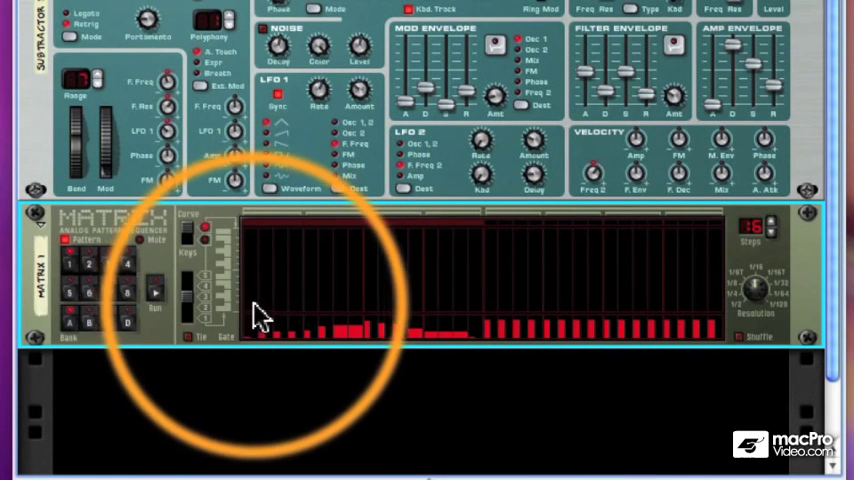
Step: Draw a rising ramp of curve values across the Matrix steps up to its peak
left_click_drag(264, 320, 290, 300)
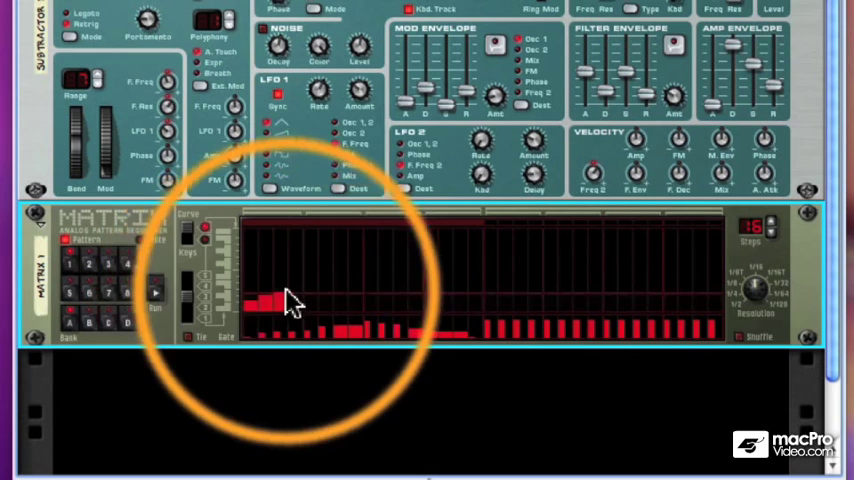
left_click_drag(290, 300, 376, 260)
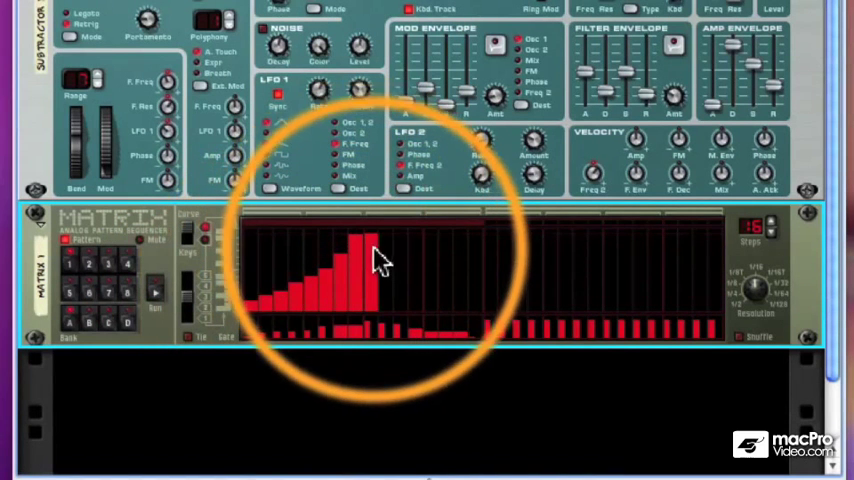
left_click_drag(376, 260, 484, 316)
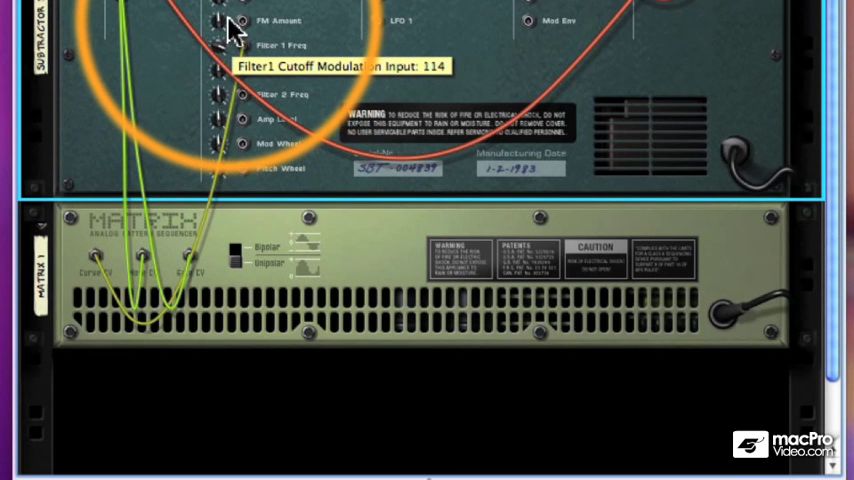
Step: Cable the Matrix Curve CV out to the SubTractor's Filter 1 Cutoff modulation input
left_click_drag(228, 30, 232, 48)
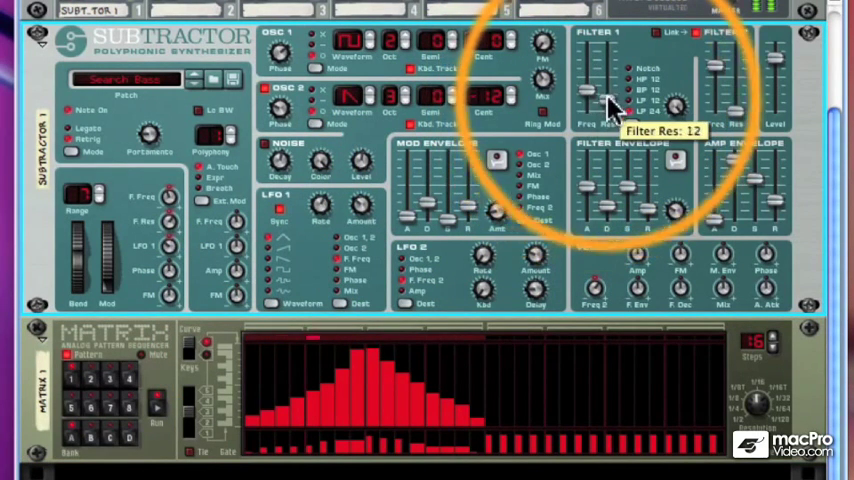
mouse_move(600, 190)
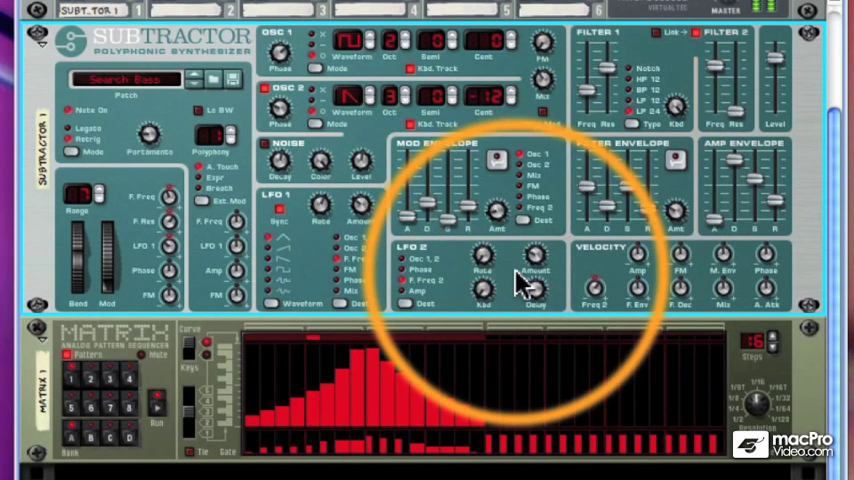
mouse_move(148, 440)
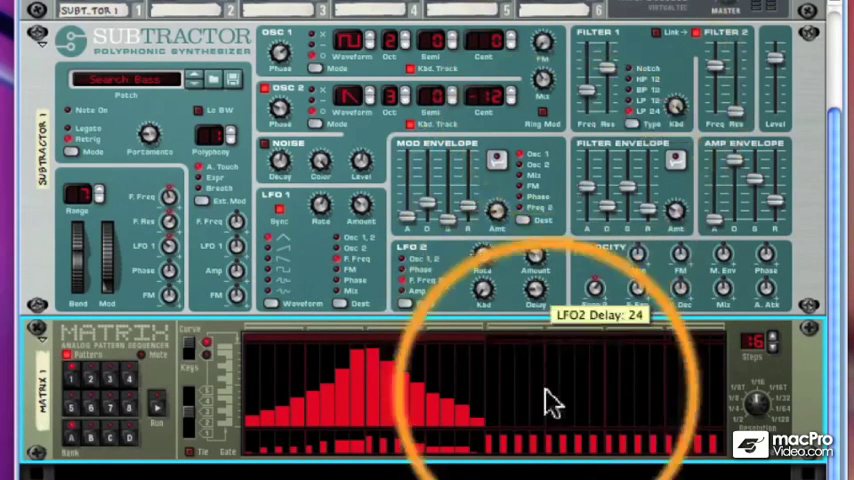
mouse_move(230, 376)
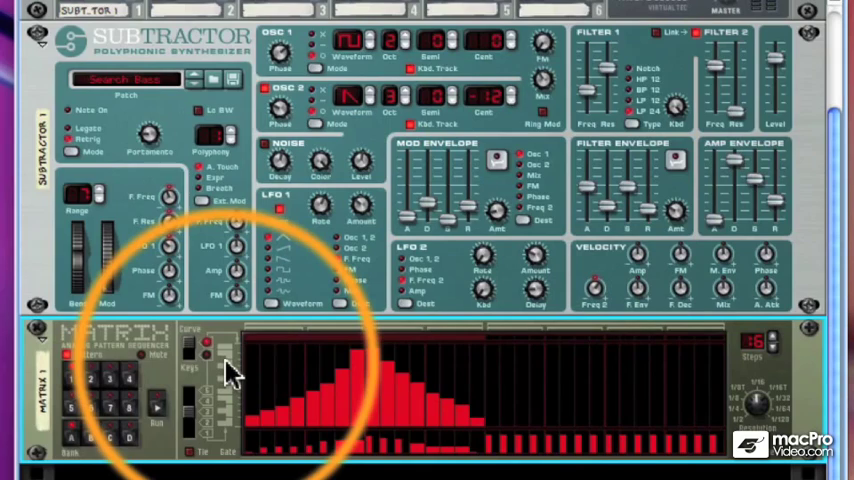